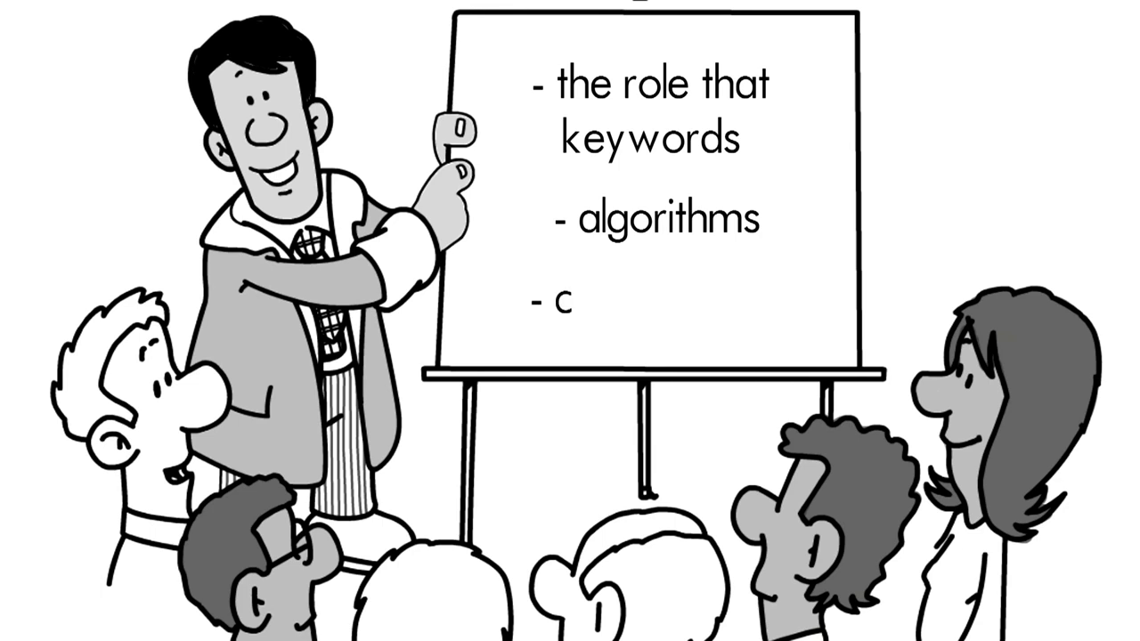
type("ommunities")
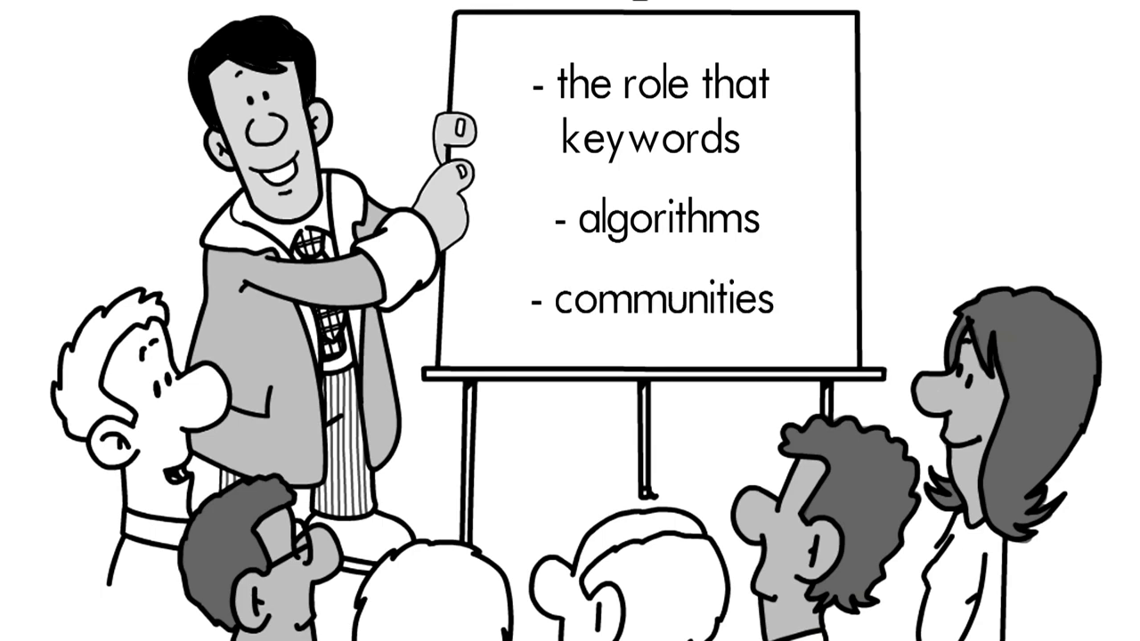